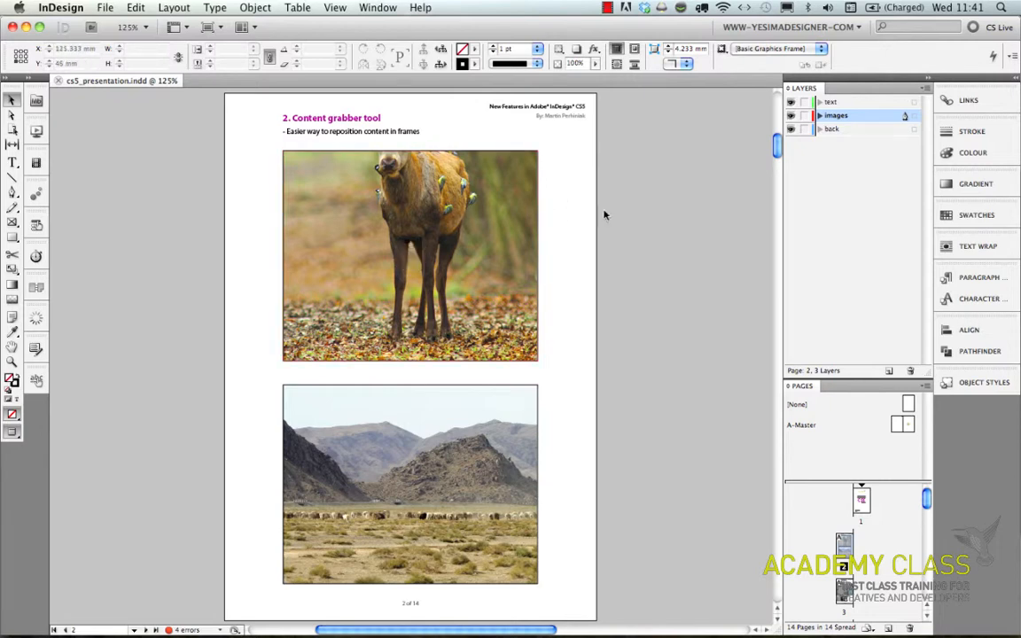
Shift the deer photo downward inside its frame using the content grabber.
{"action": "left_click", "coordinate": [410, 255]}
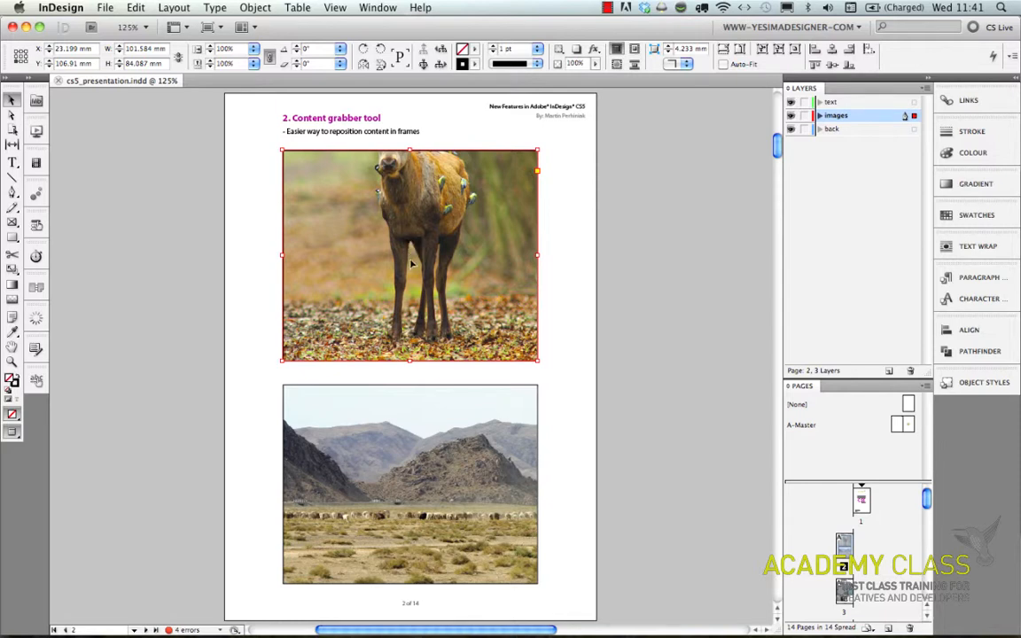
{"action": "left_click_drag", "start_coordinate": [411, 257], "coordinate": [412, 310]}
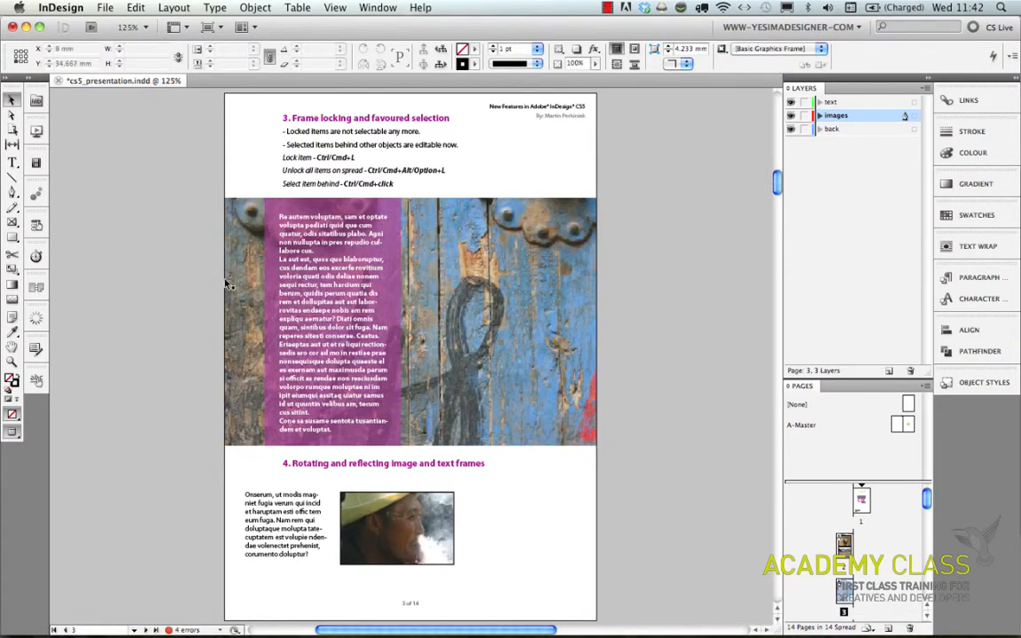
Rotate the man's photo and adjoining text frame together by about -6° from a corner handle.
{"action": "left_click_drag", "start_coordinate": [227, 284], "coordinate": [552, 584]}
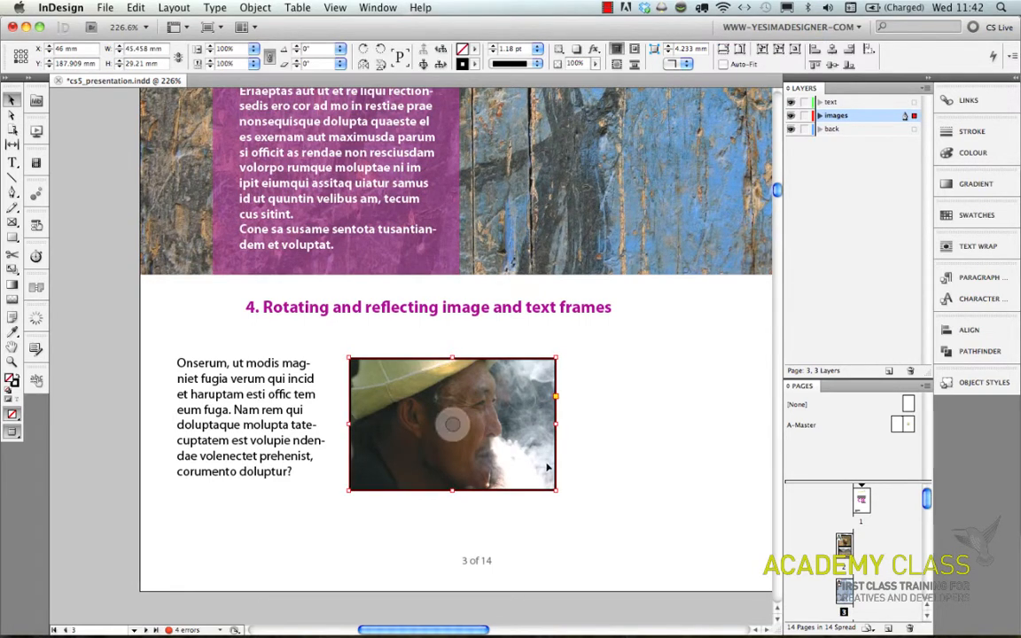
{"action": "left_click_drag", "start_coordinate": [557, 489], "coordinate": [603, 522]}
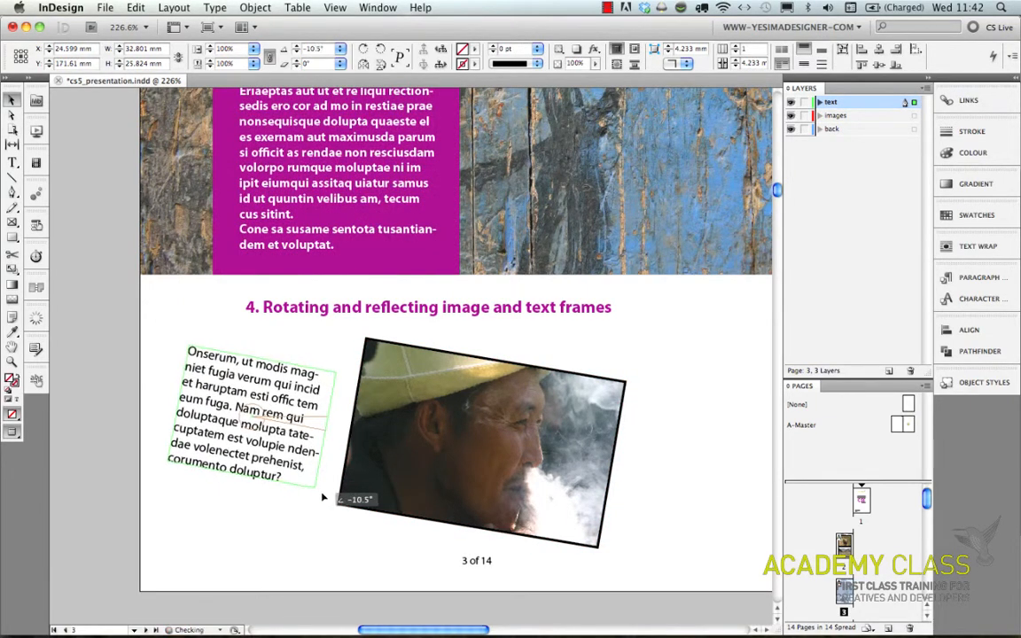
{"action": "left_click_drag", "start_coordinate": [323, 497], "coordinate": [328, 492]}
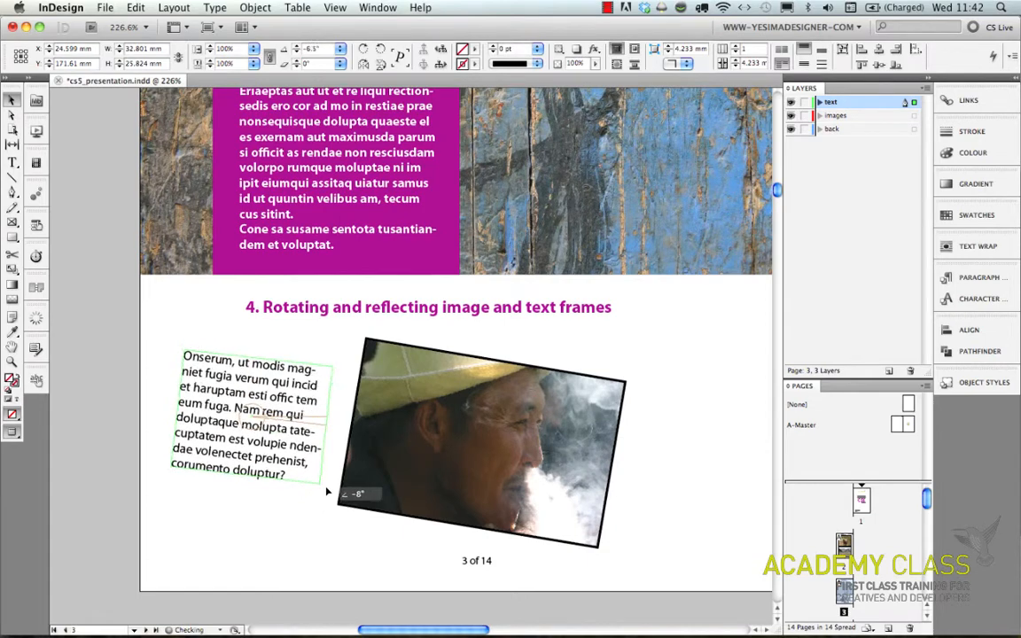
{"action": "left_click_drag", "start_coordinate": [328, 493], "coordinate": [323, 500]}
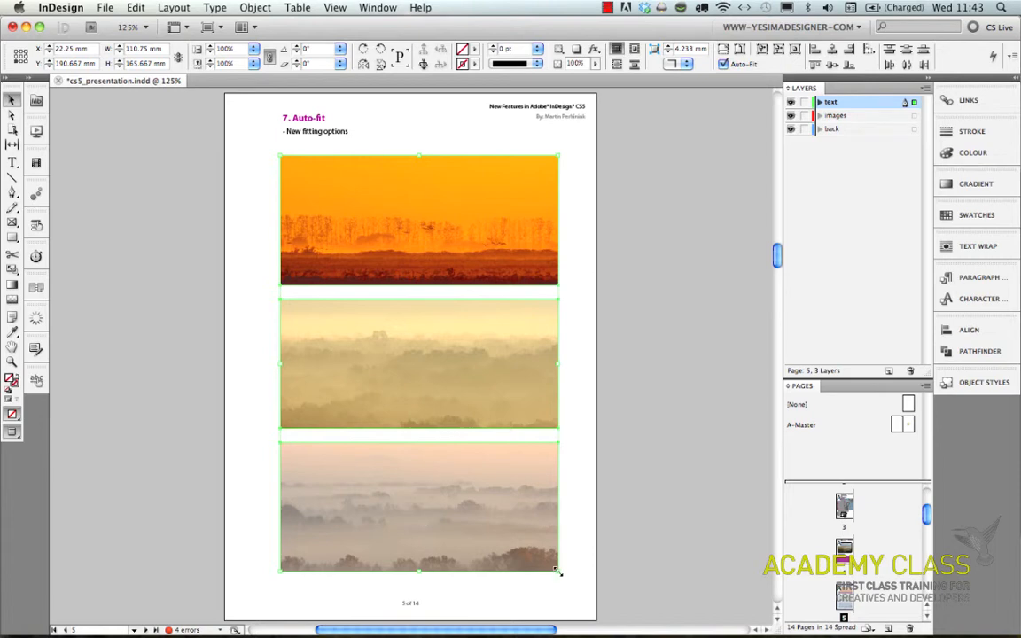
Drag the three landscape frames' corner through widths near 100 mm and 79 mm, pictures rescaling with Auto-fit.
{"action": "left_click_drag", "start_coordinate": [558, 571], "coordinate": [434, 488]}
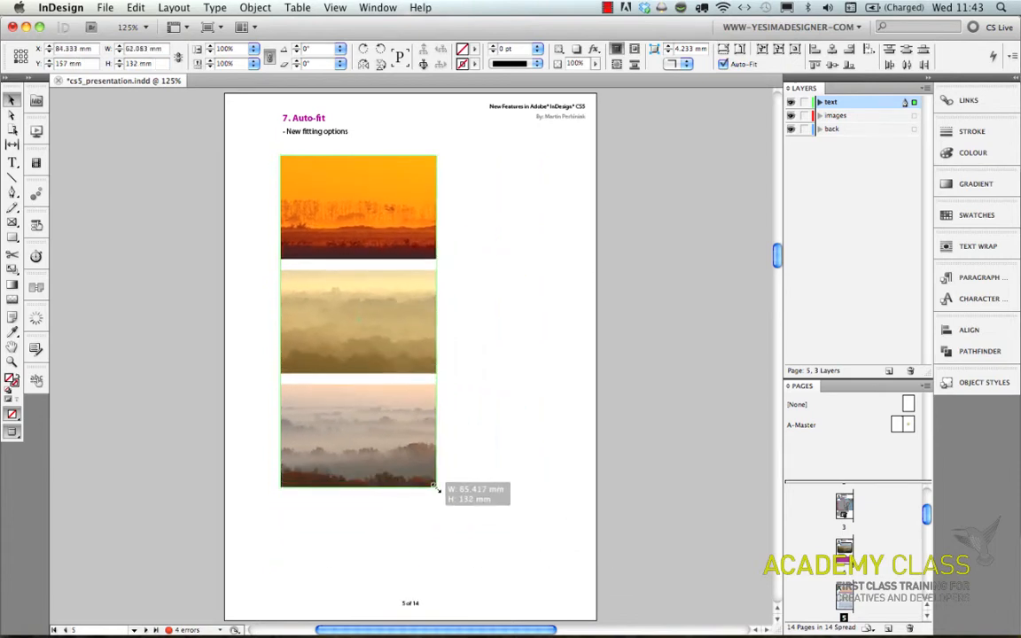
{"action": "left_click_drag", "start_coordinate": [435, 486], "coordinate": [532, 500]}
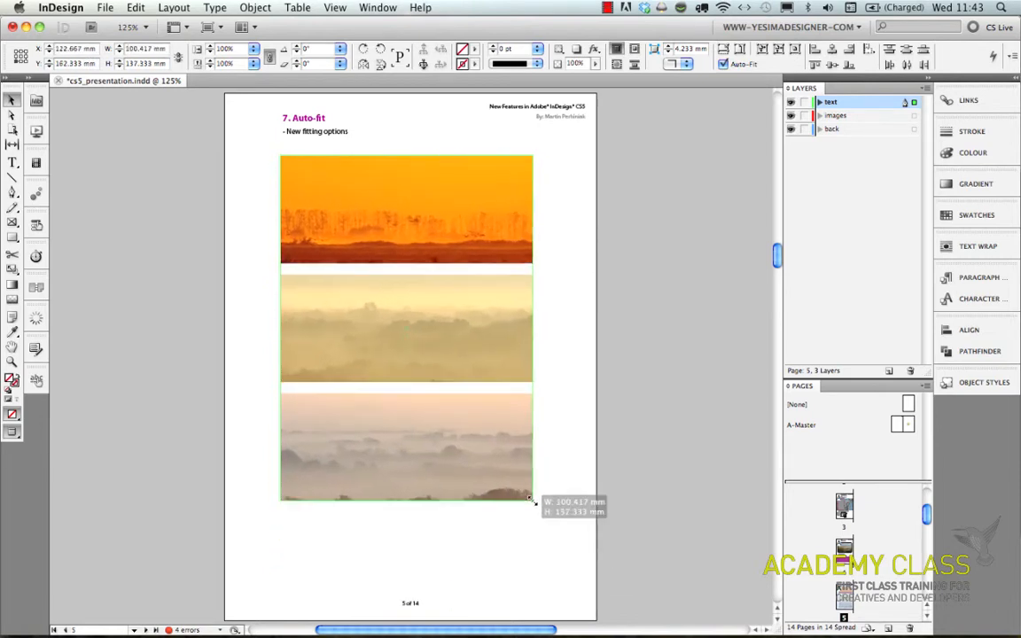
{"action": "left_click_drag", "start_coordinate": [532, 500], "coordinate": [479, 414]}
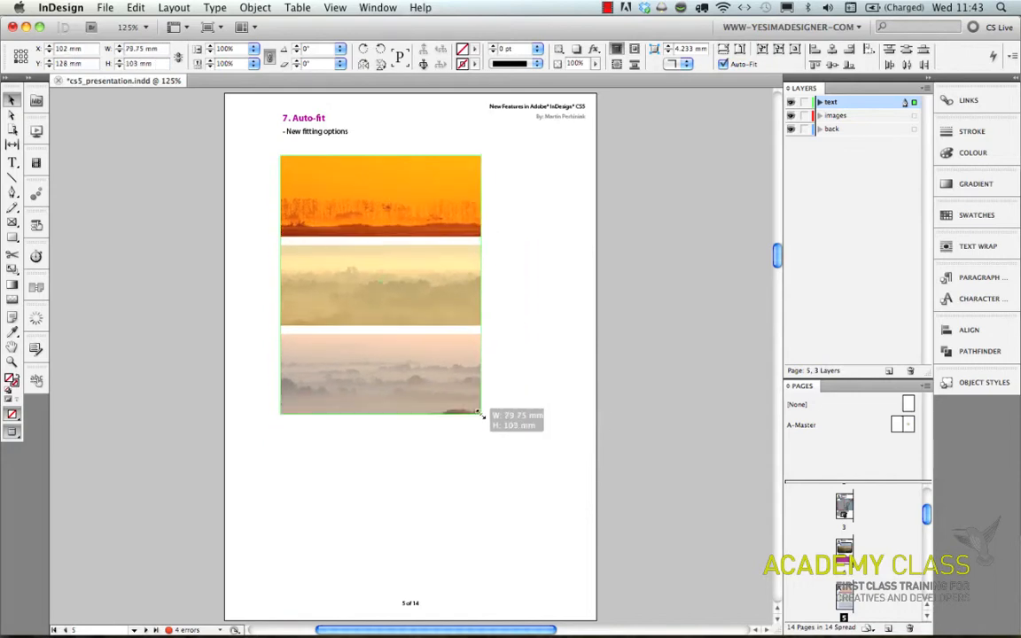
{"action": "left_click_drag", "start_coordinate": [477, 414], "coordinate": [568, 568]}
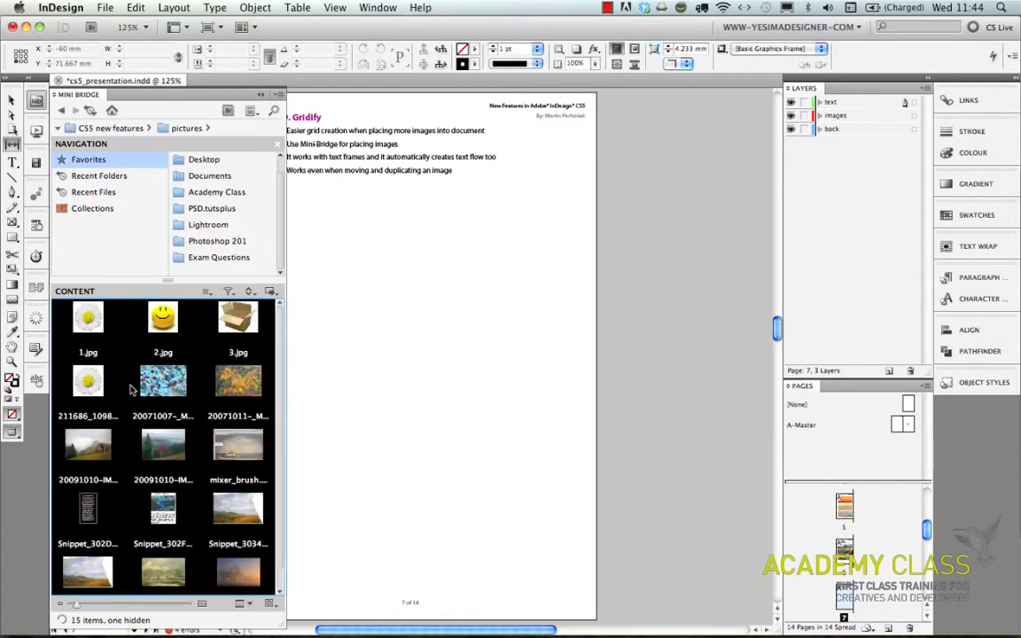
Select several pictures from the pictures folder in Mini Bridge.
{"action": "left_click", "coordinate": [238, 381]}
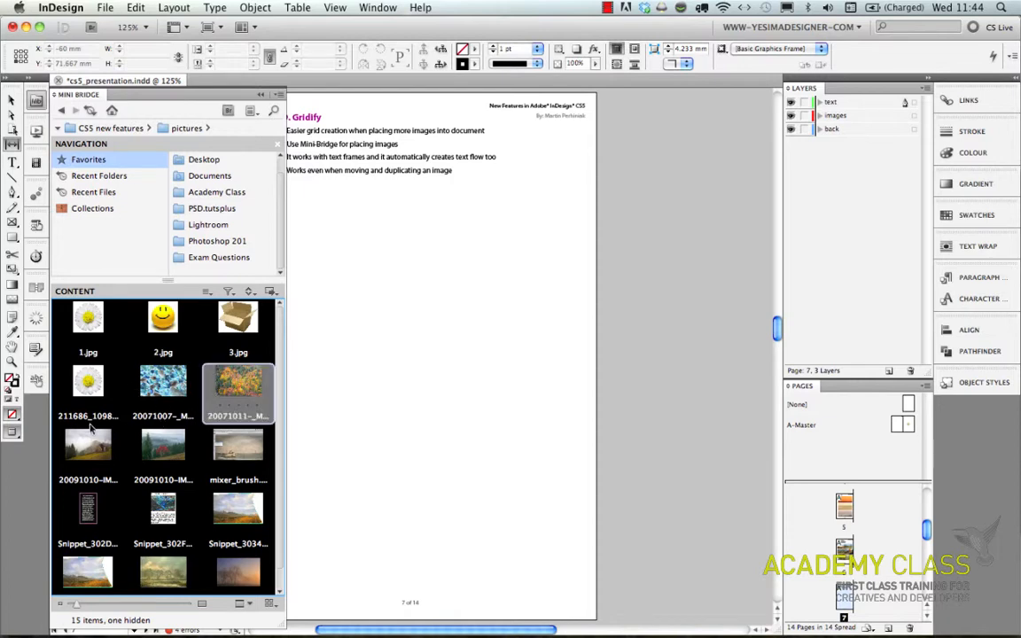
{"action": "left_click", "coordinate": [88, 447]}
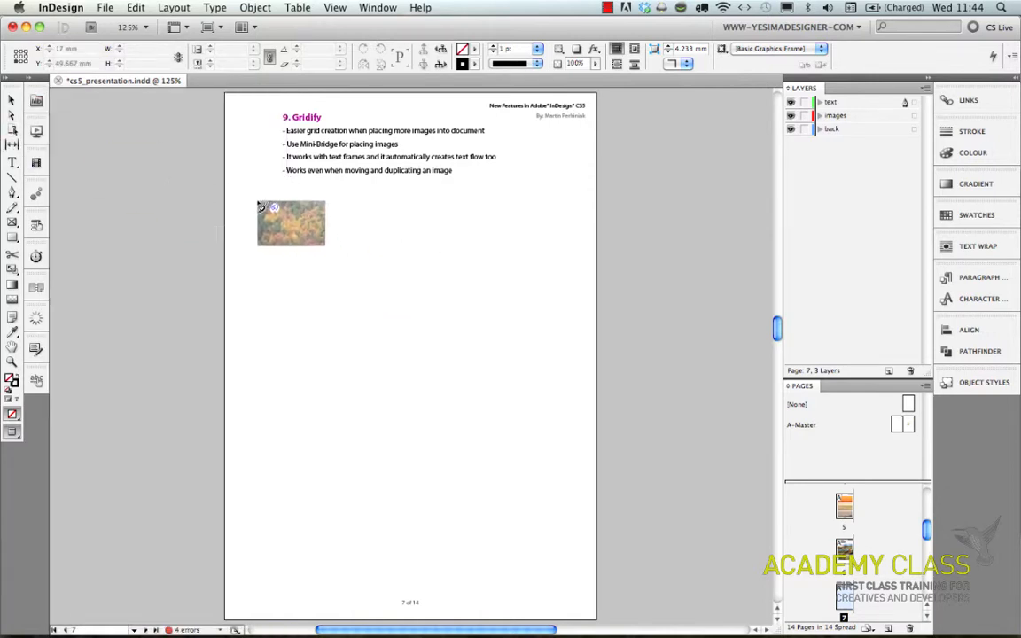
Place the pictures as a 3×2 grid of frames about 124 by 92 mm below the Gridify bullets.
{"action": "left_click_drag", "start_coordinate": [291, 223], "coordinate": [443, 399]}
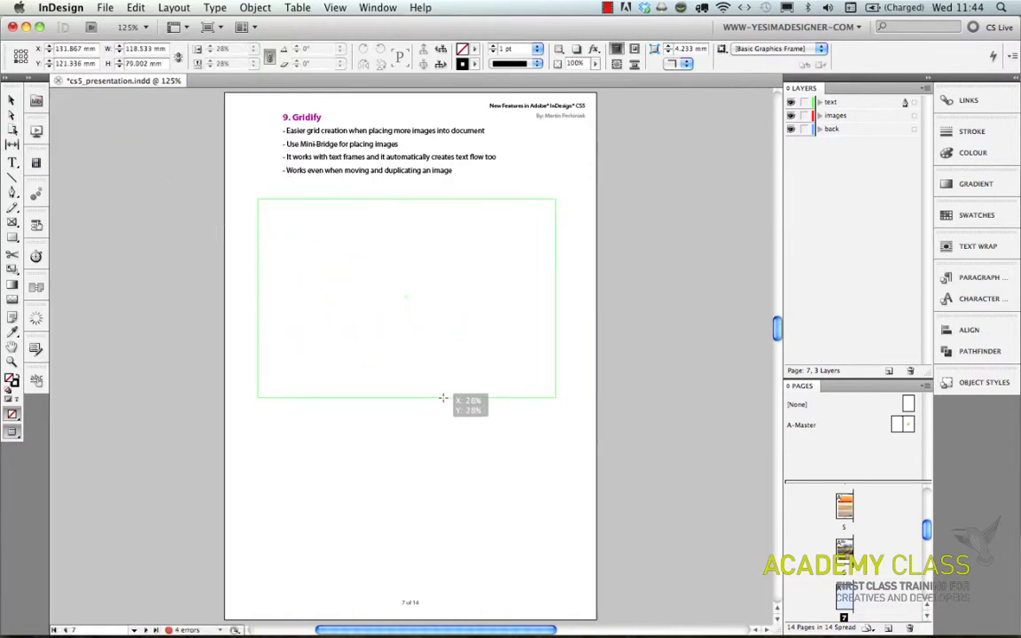
{"action": "left_click_drag", "start_coordinate": [443, 399], "coordinate": [539, 445]}
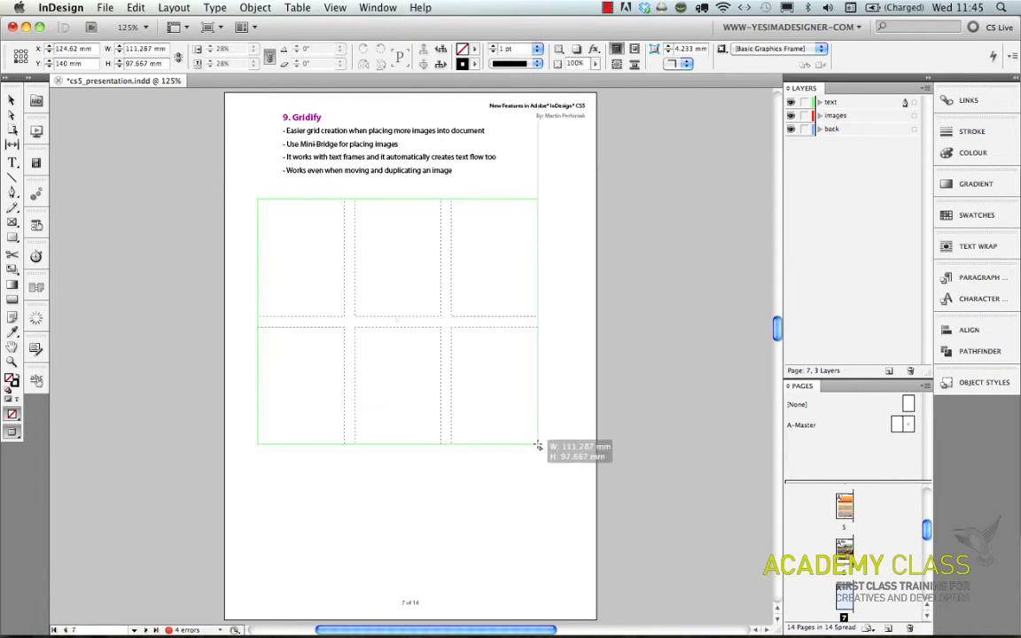
{"action": "left_click_drag", "start_coordinate": [539, 445], "coordinate": [569, 433]}
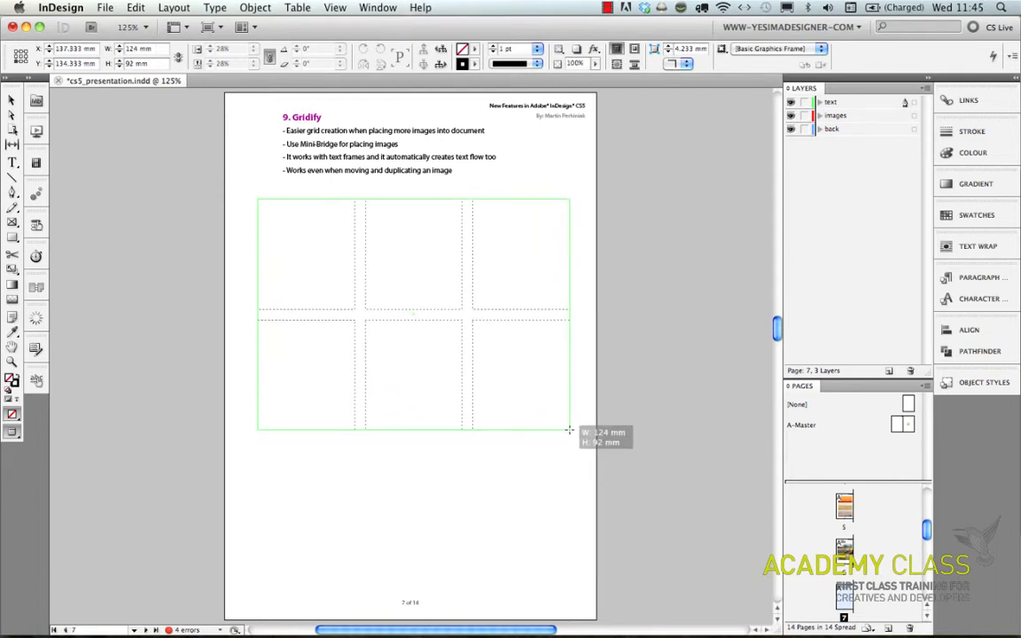
{"action": "left_click_drag", "start_coordinate": [567, 431], "coordinate": [568, 435]}
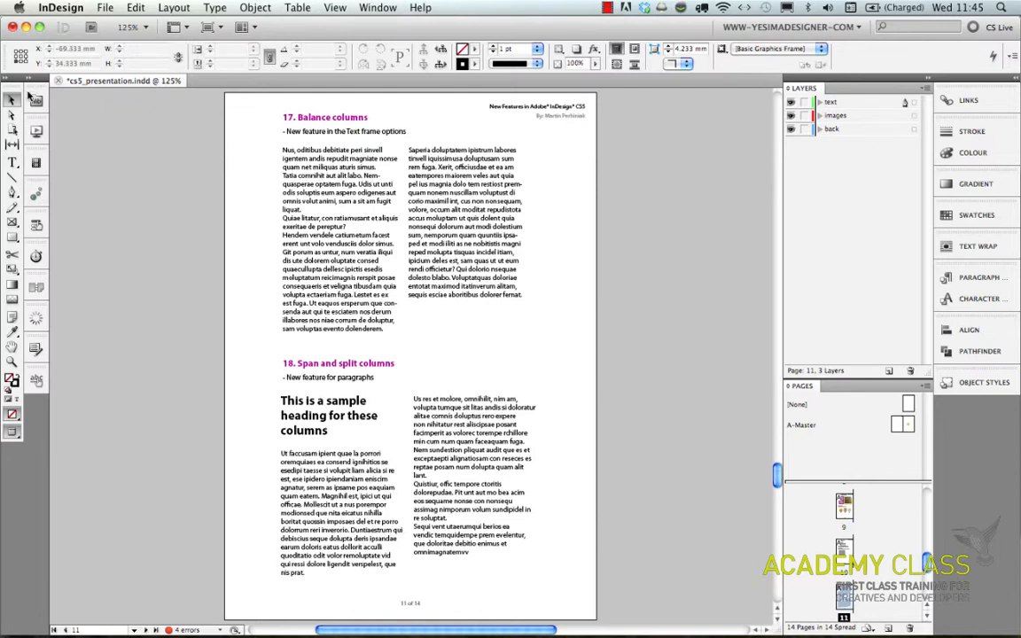
Move the daisy picture off the Balance columns two-column text frame.
{"action": "left_click", "coordinate": [35, 100]}
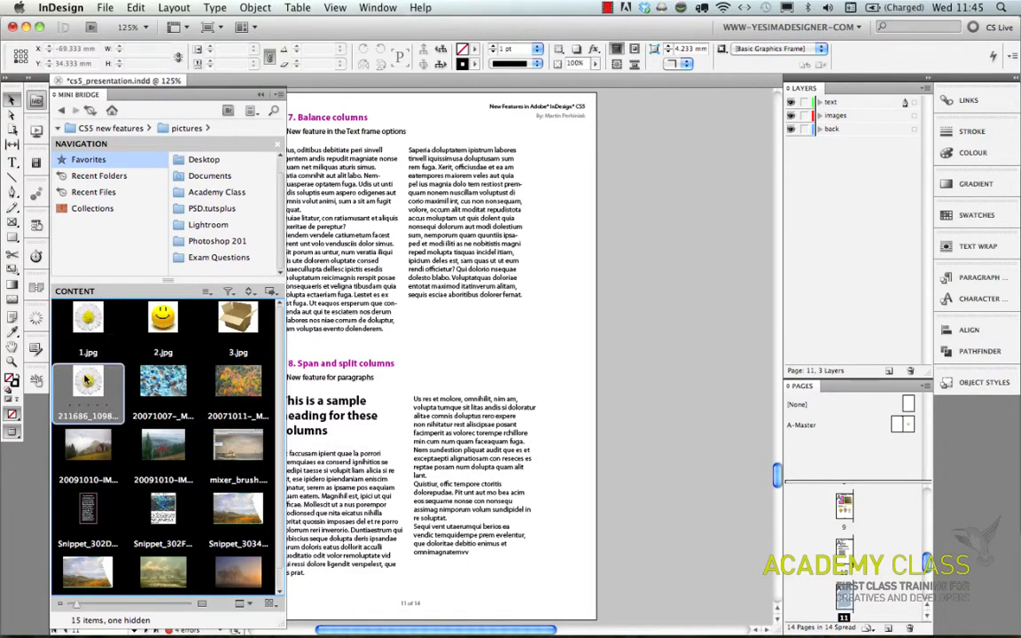
{"action": "left_click_drag", "start_coordinate": [88, 383], "coordinate": [549, 310]}
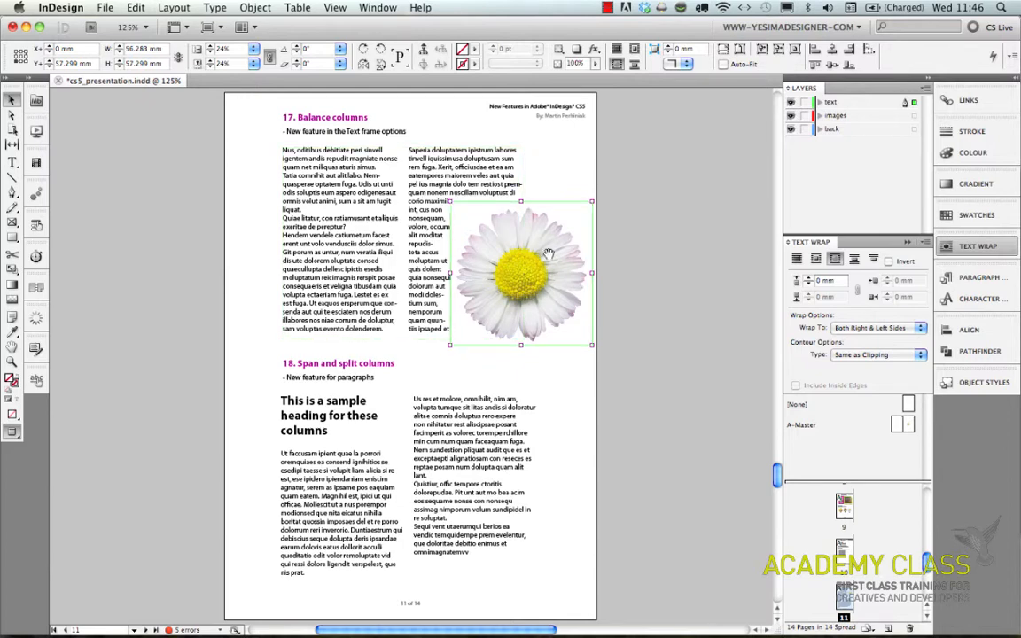
{"action": "left_click_drag", "start_coordinate": [546, 251], "coordinate": [518, 239]}
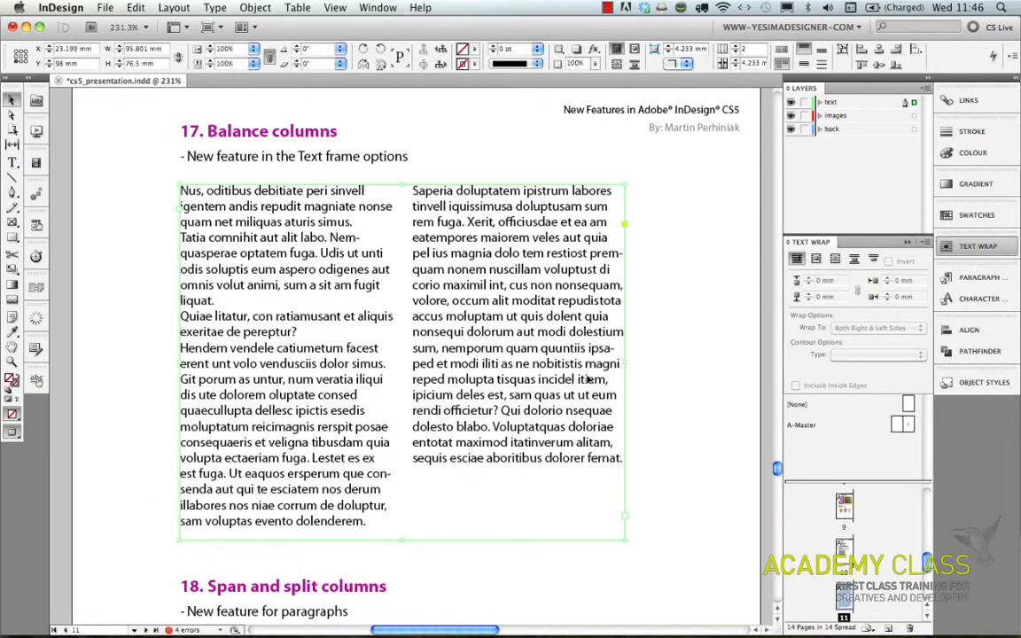
{"action": "mouse_move", "coordinate": [453, 311]}
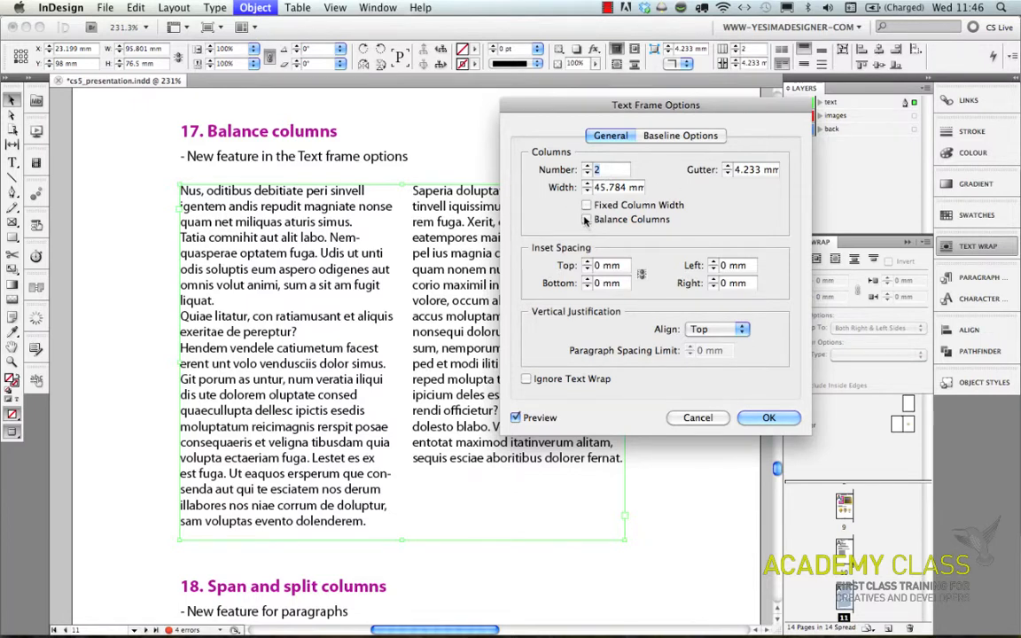
Enable Balance Columns in Text Frame Options for the two-column text frame and confirm.
{"action": "left_click", "coordinate": [585, 220]}
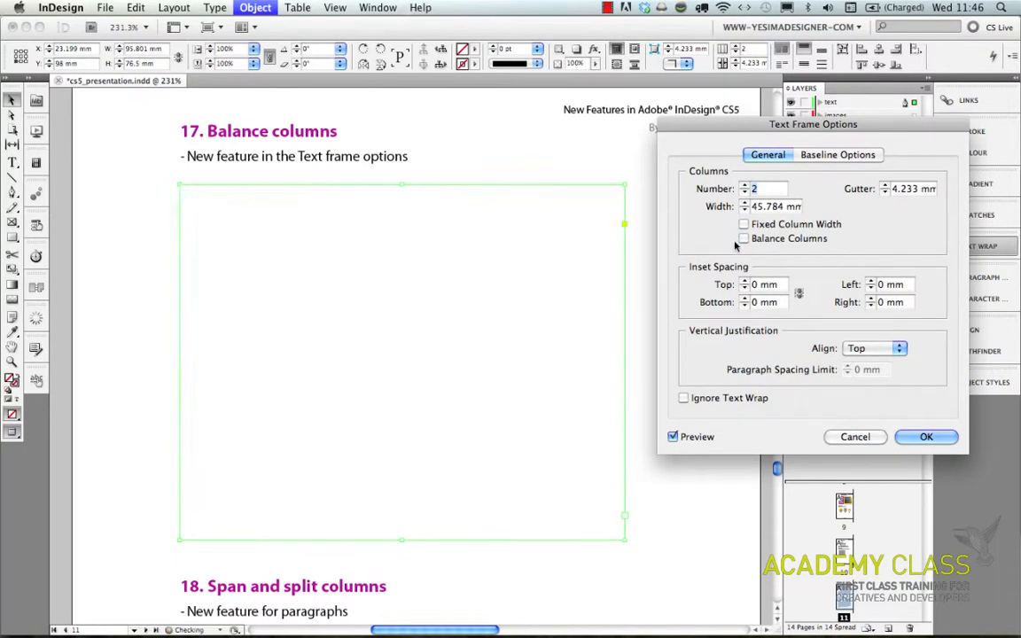
{"action": "left_click", "coordinate": [745, 238]}
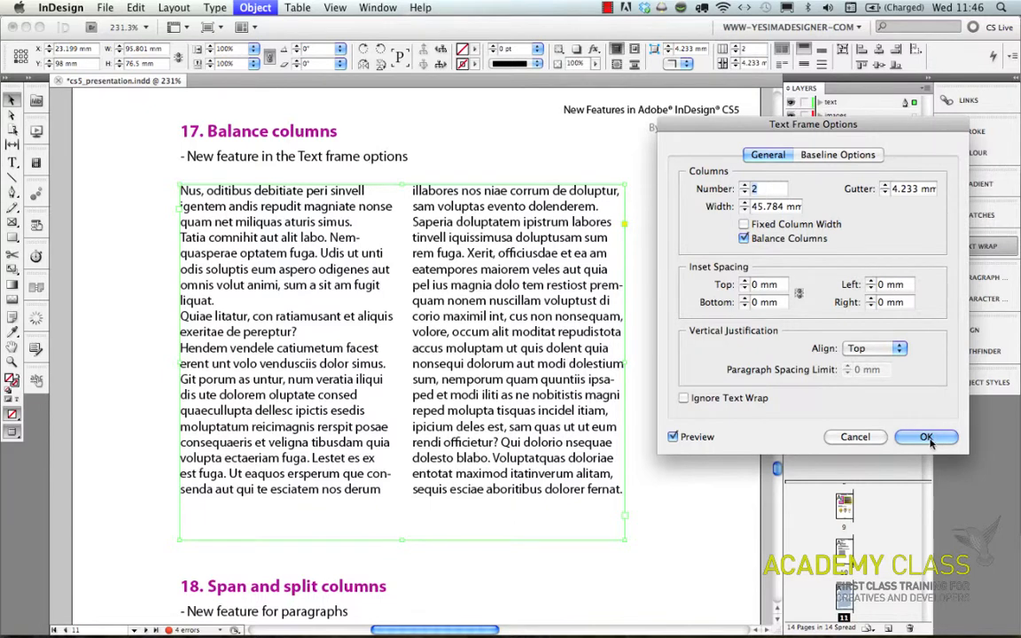
{"action": "left_click", "coordinate": [926, 437]}
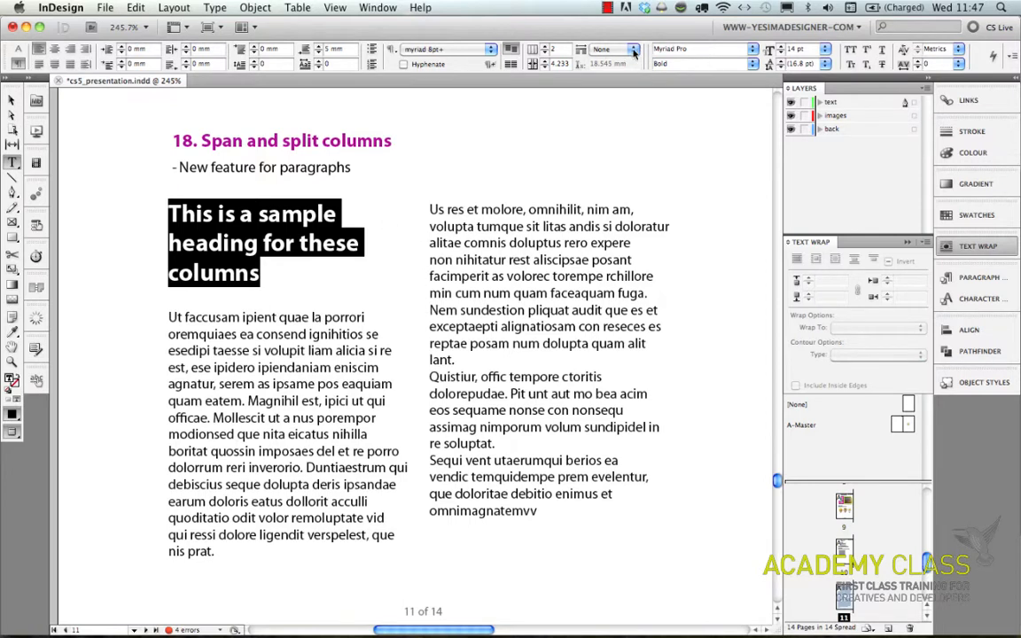
Set the sample heading's Span Columns option to Span All.
{"action": "left_click", "coordinate": [632, 50]}
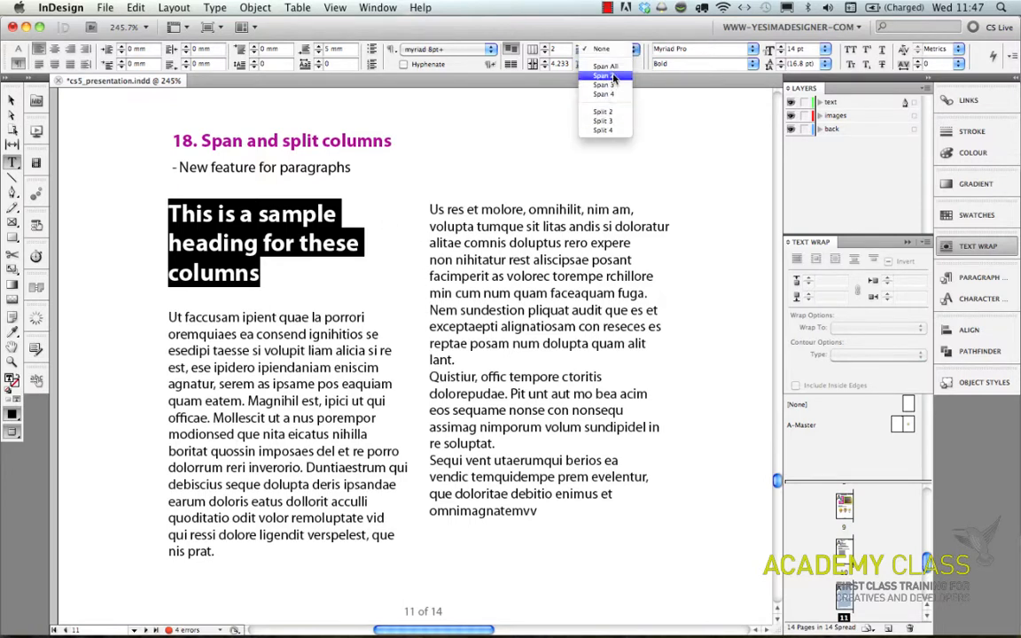
{"action": "left_click", "coordinate": [604, 66]}
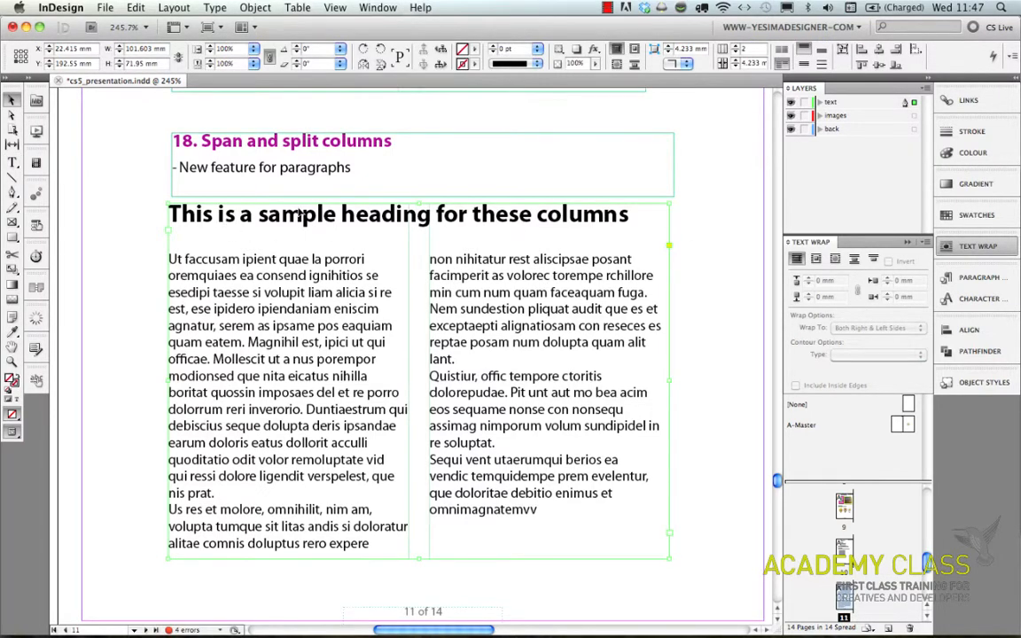
{"action": "mouse_move", "coordinate": [581, 240]}
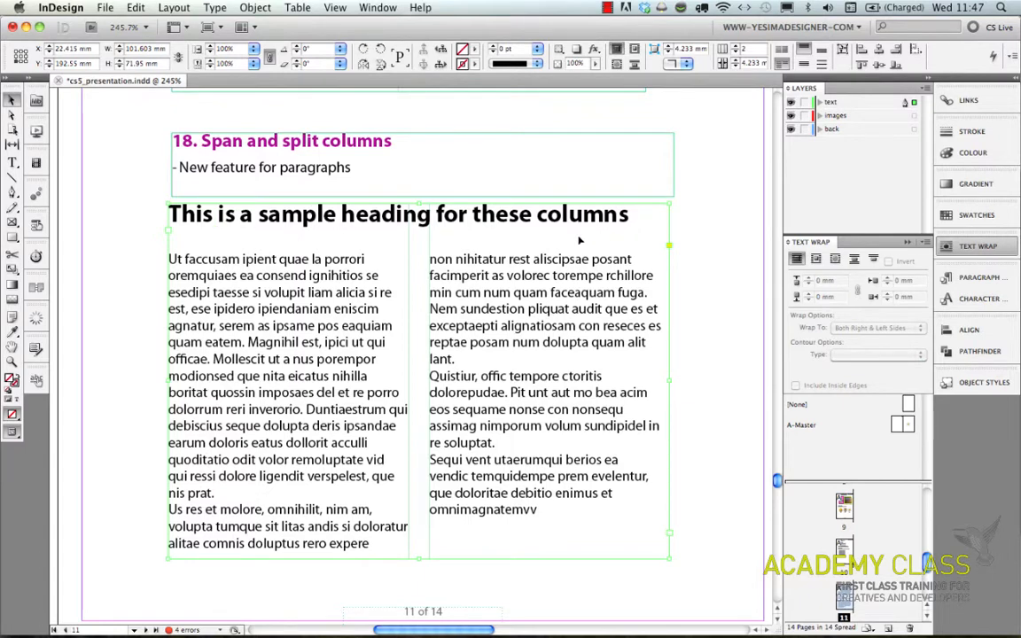
{"action": "mouse_move", "coordinate": [520, 367]}
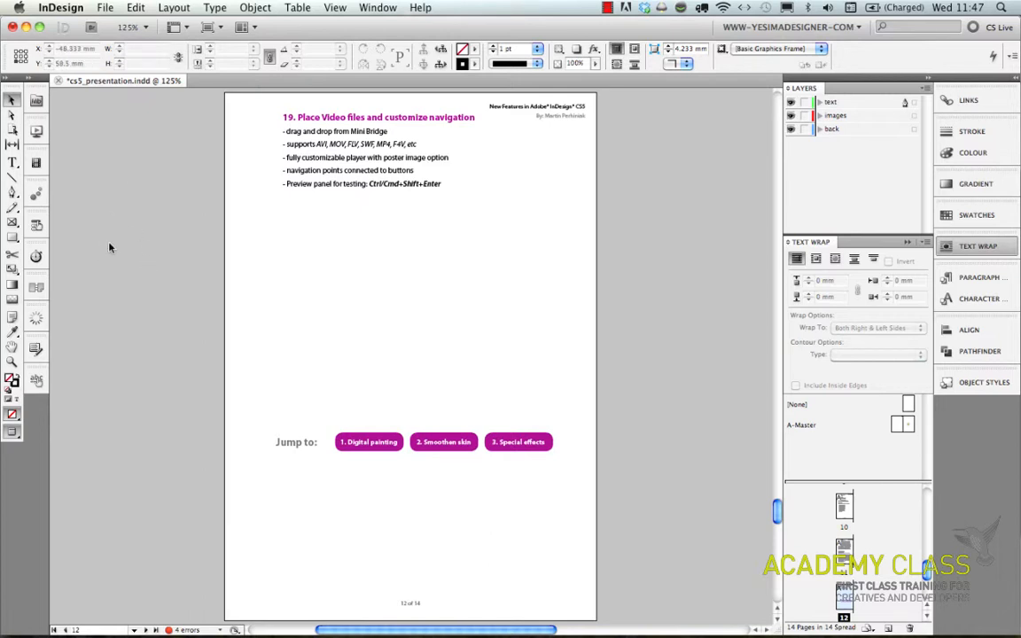
{"action": "mouse_move", "coordinate": [277, 295]}
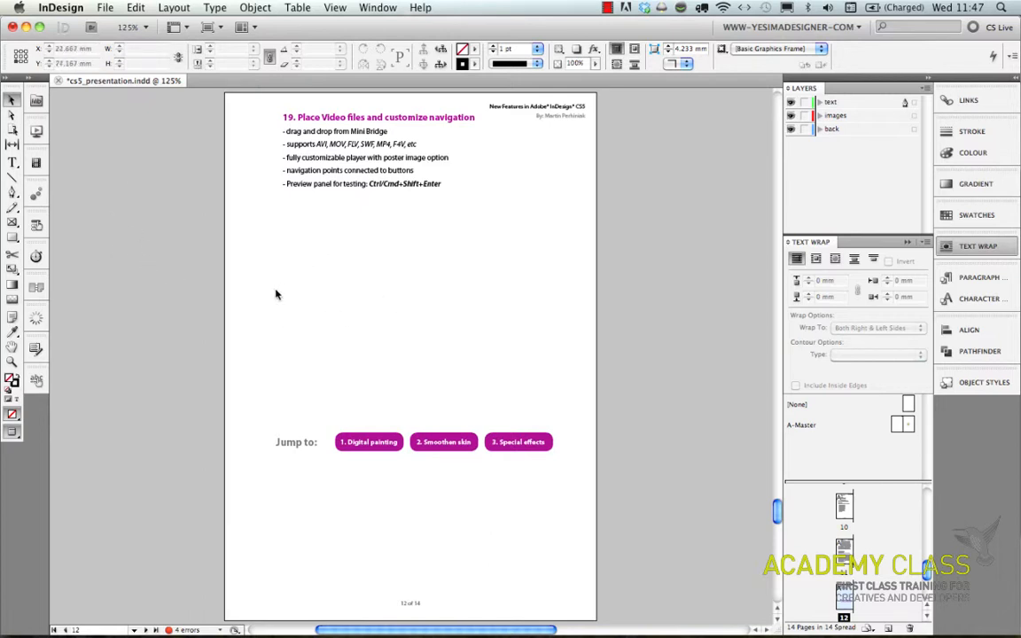
{"action": "mouse_move", "coordinate": [169, 333]}
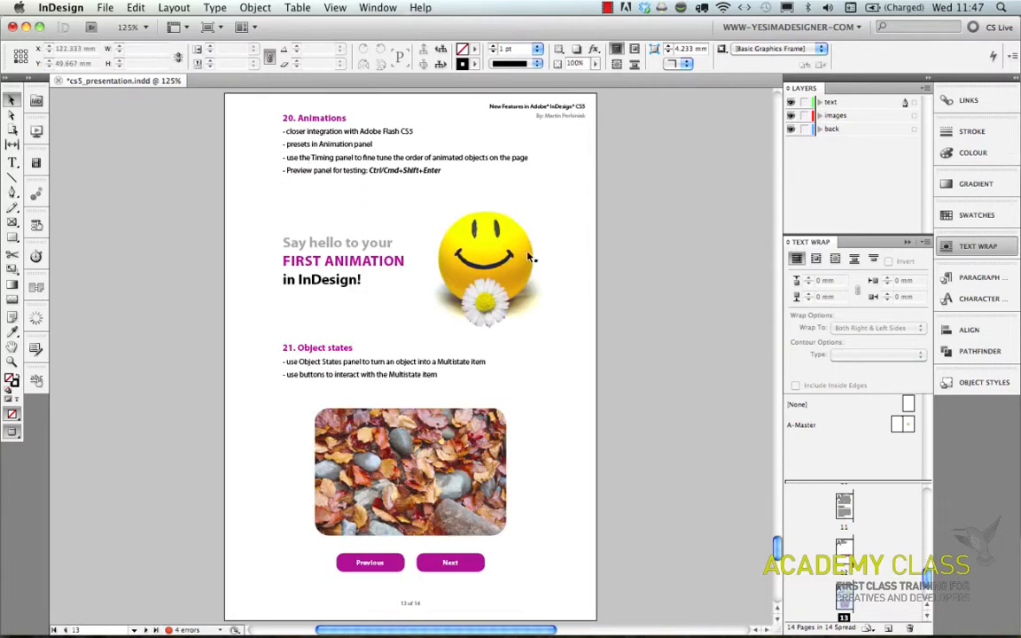
Apply a motion preset to the daisy from the Animation panel and preview the page's animations.
{"action": "left_click", "coordinate": [486, 259]}
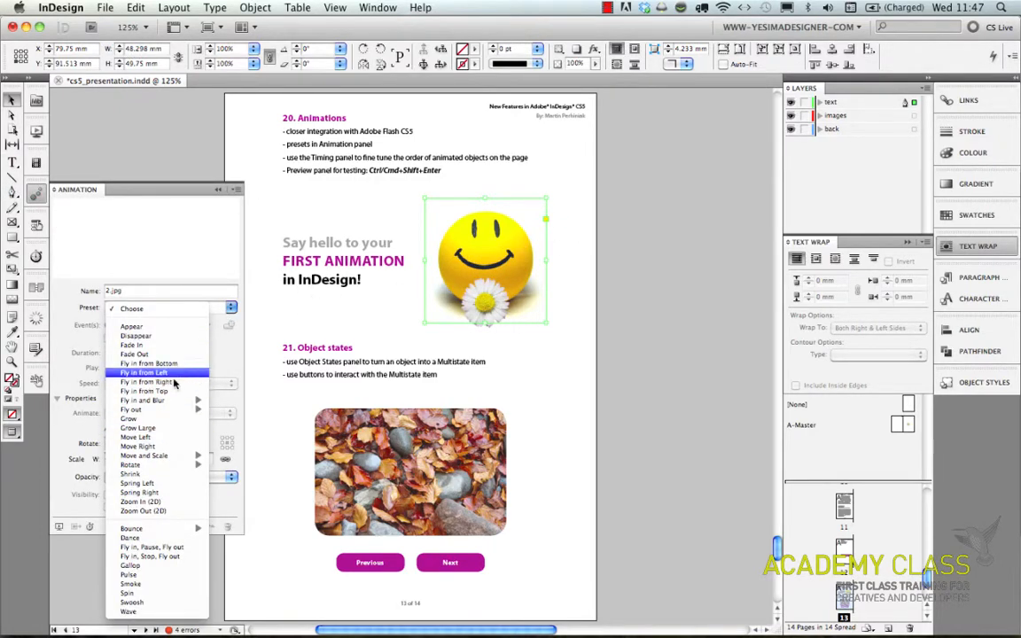
{"action": "mouse_move", "coordinate": [149, 363]}
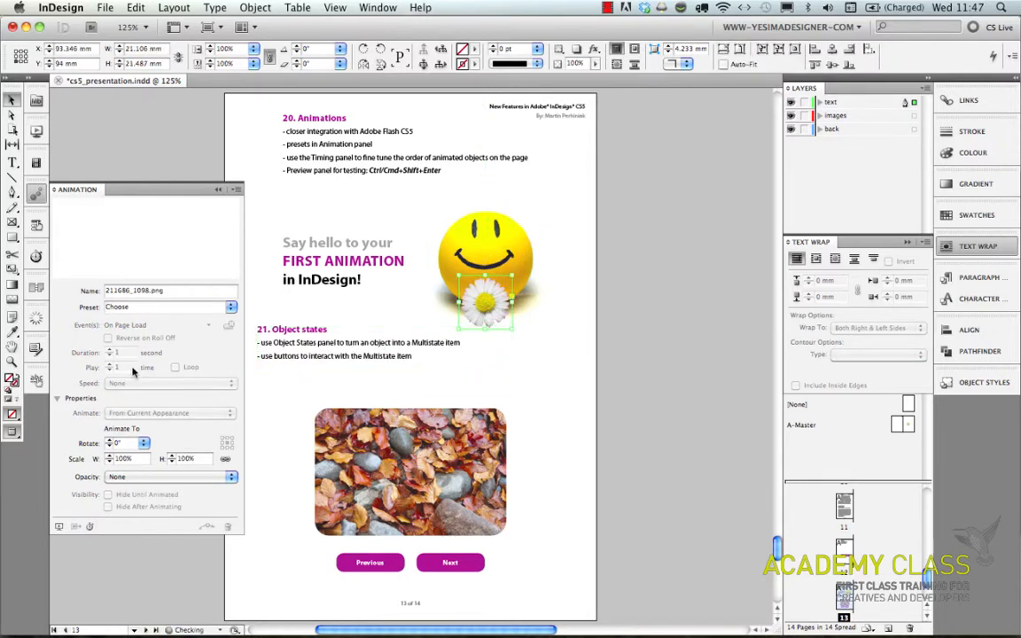
{"action": "left_click", "coordinate": [168, 307]}
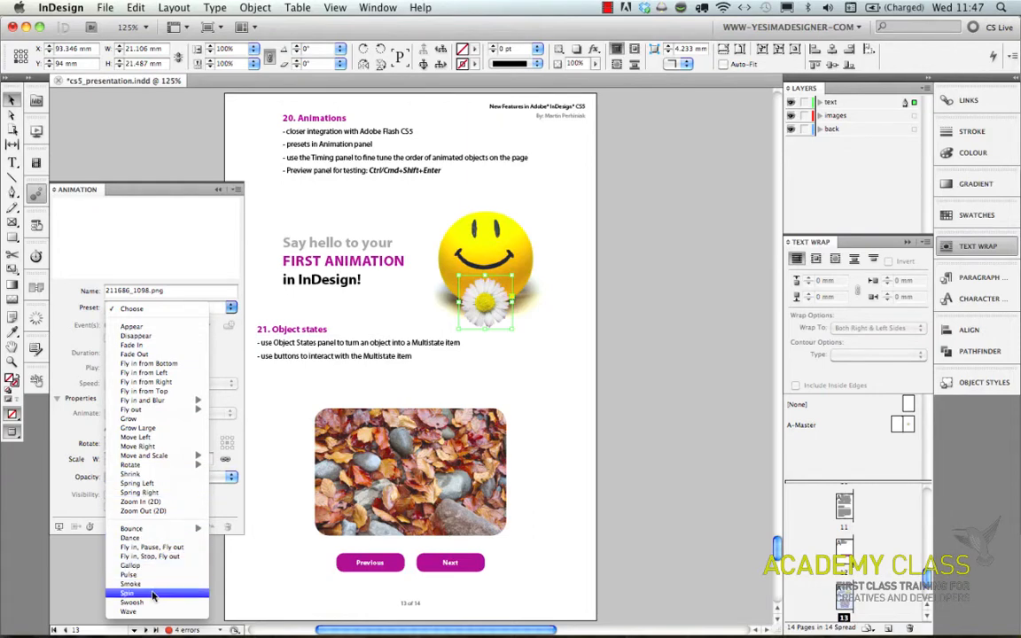
{"action": "left_click", "coordinate": [128, 592]}
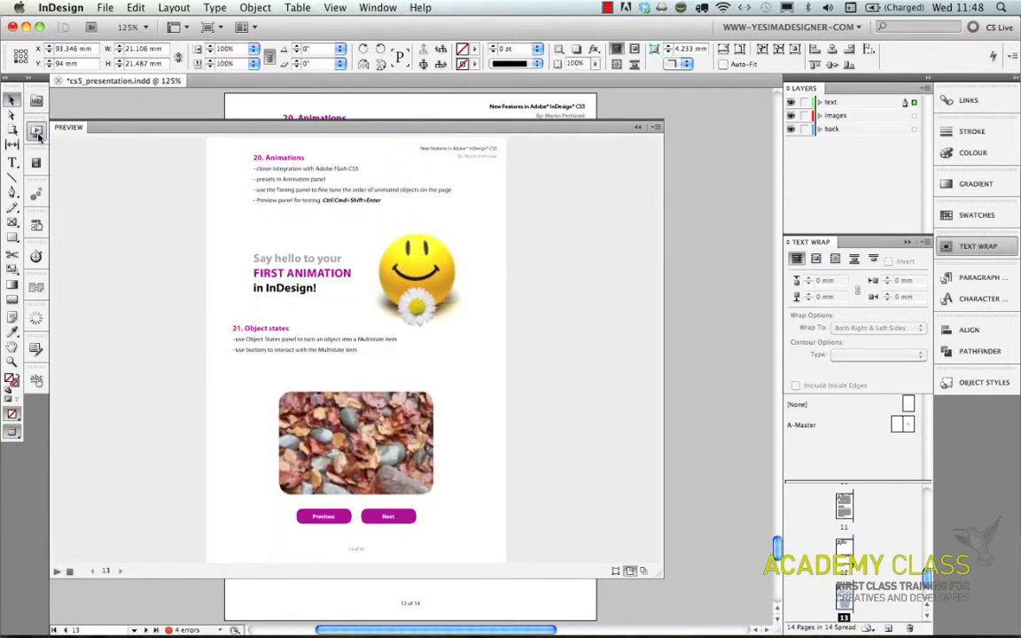
{"action": "mouse_move", "coordinate": [37, 131]}
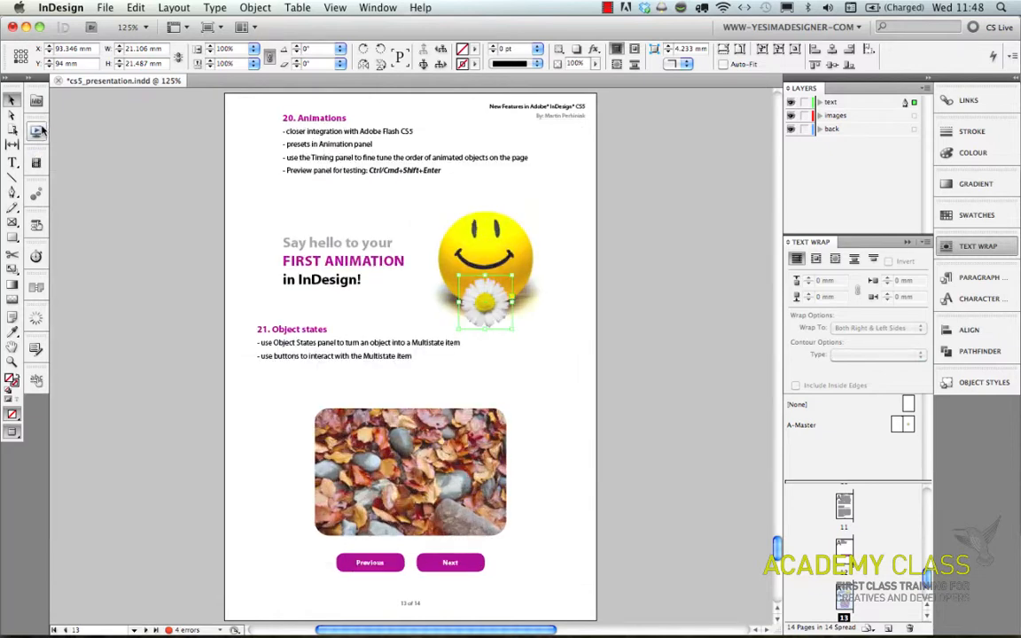
{"action": "left_click", "coordinate": [461, 316]}
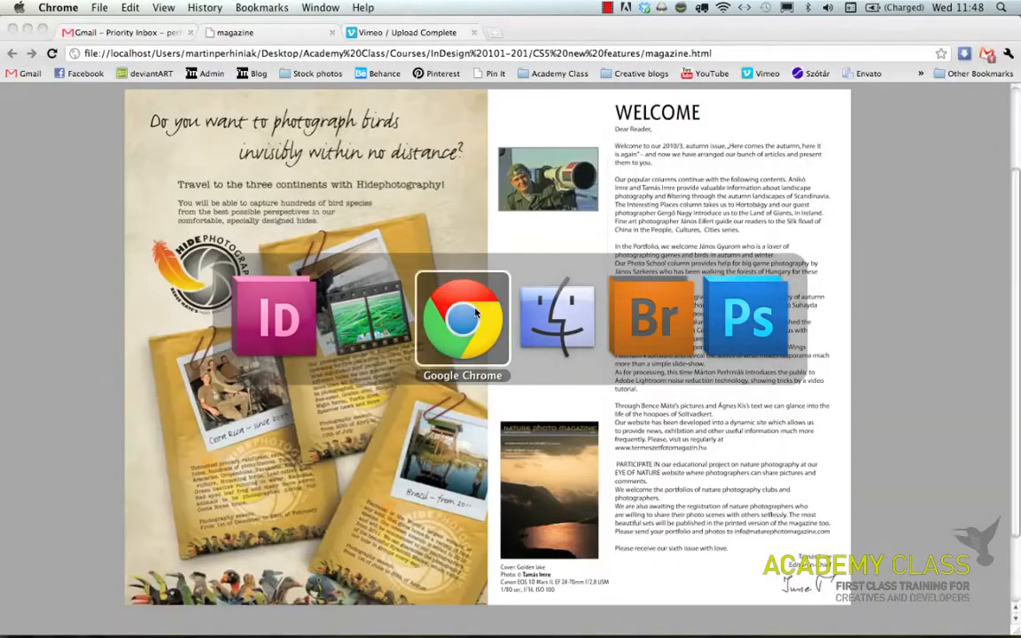